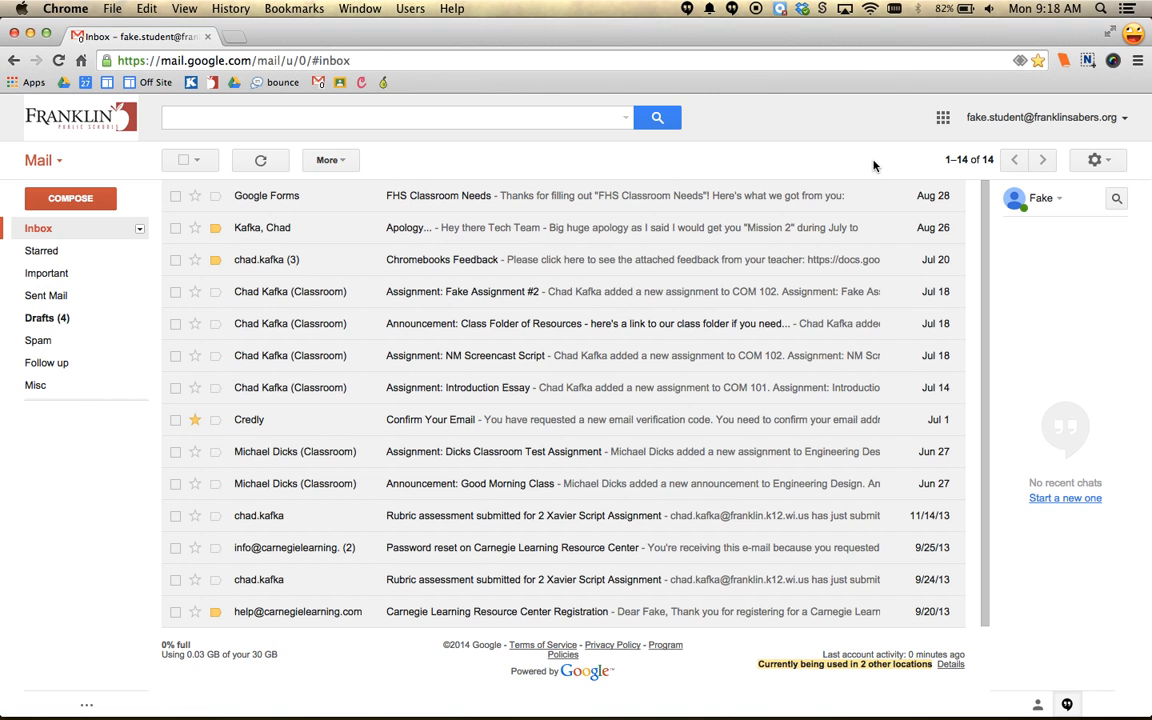
Open Gmail's Settings through the gear menu and go to the Offline section
{"action": "left_click", "coordinate": [1094, 160]}
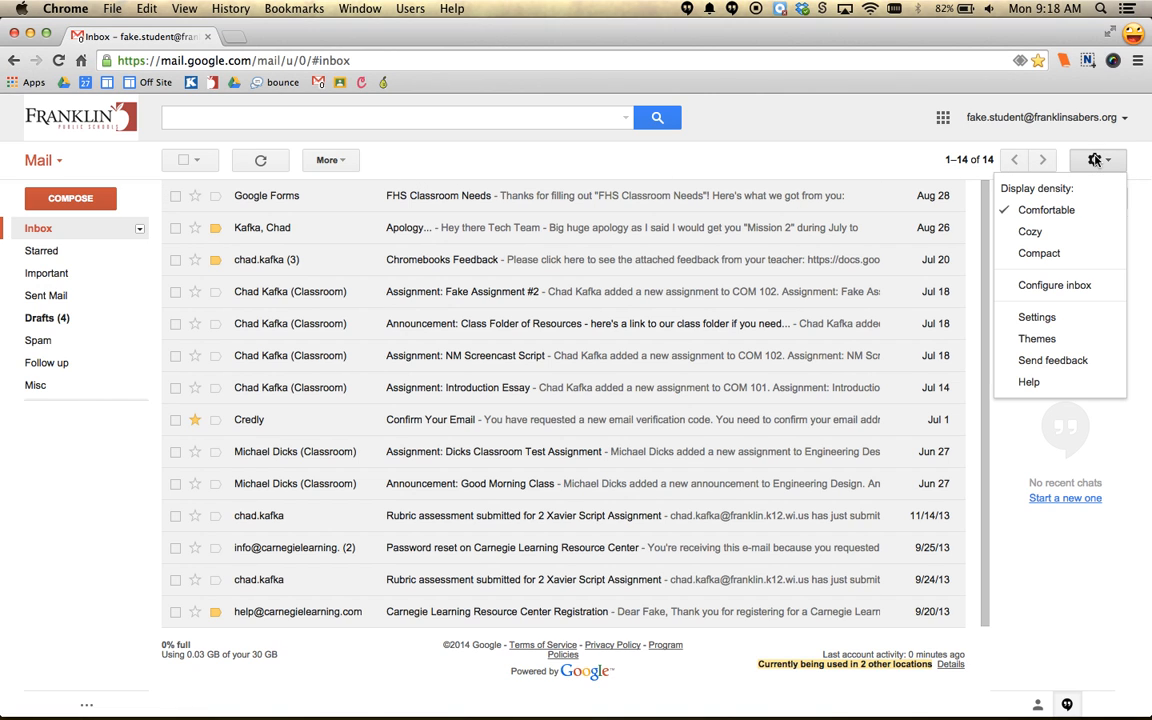
{"action": "mouse_move", "coordinate": [1037, 317]}
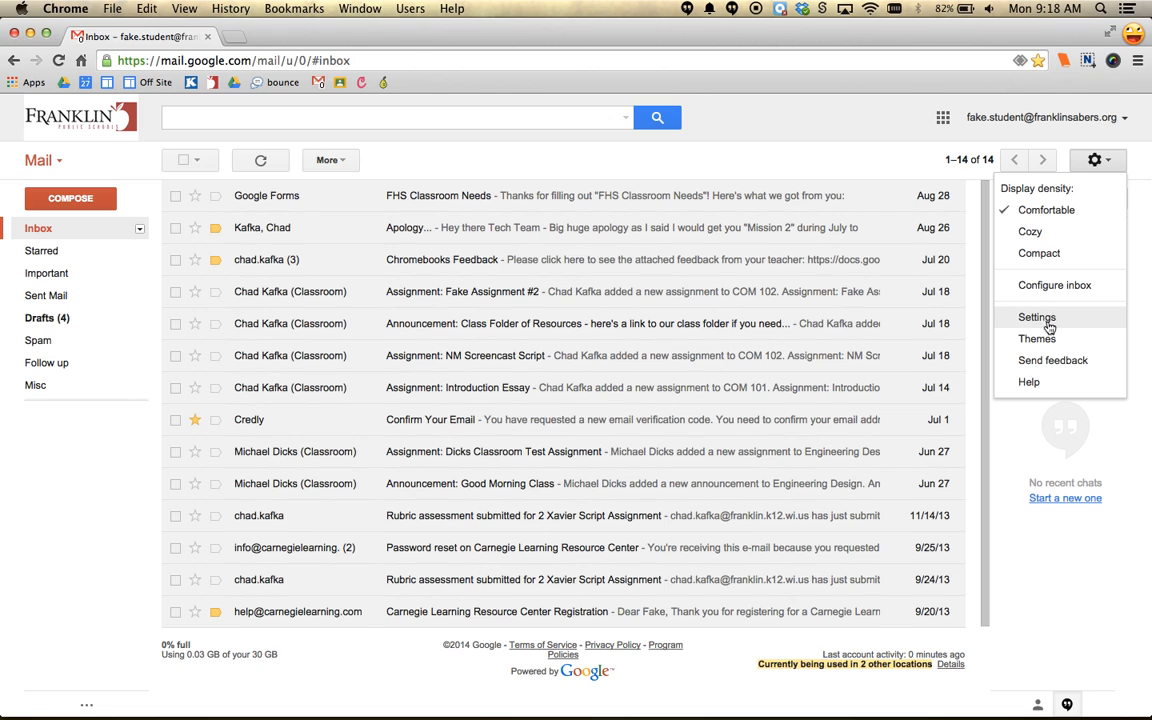
{"action": "left_click", "coordinate": [1036, 317]}
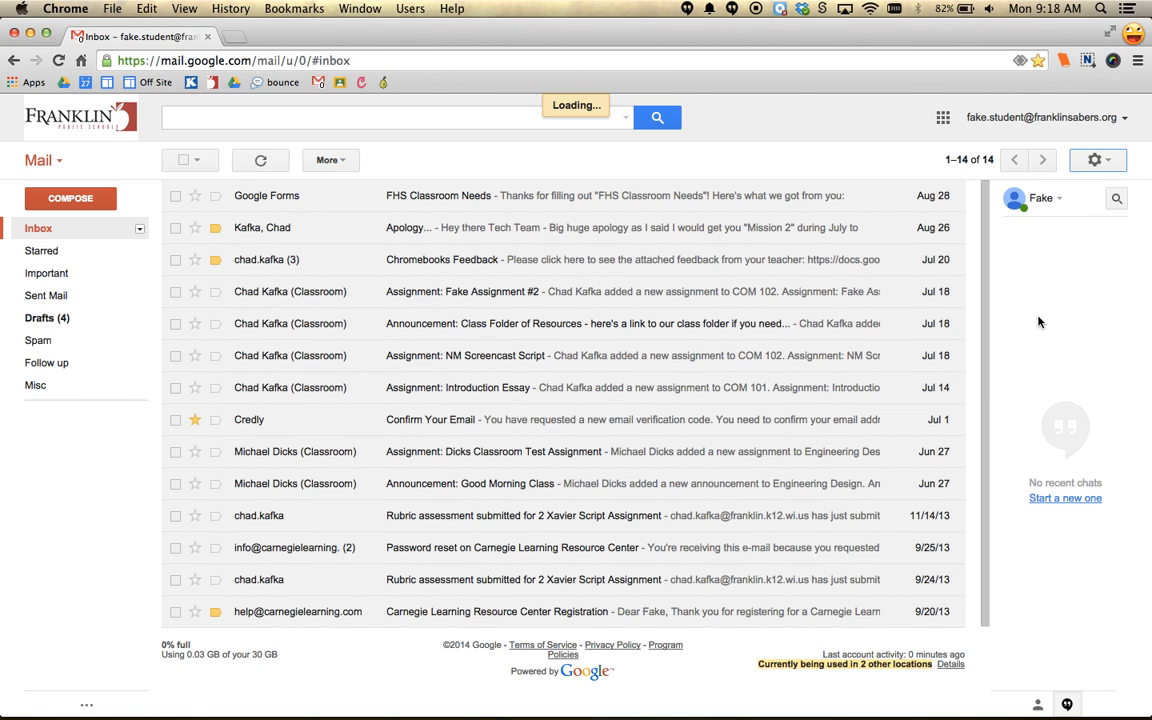
{"action": "left_click", "coordinate": [1094, 160]}
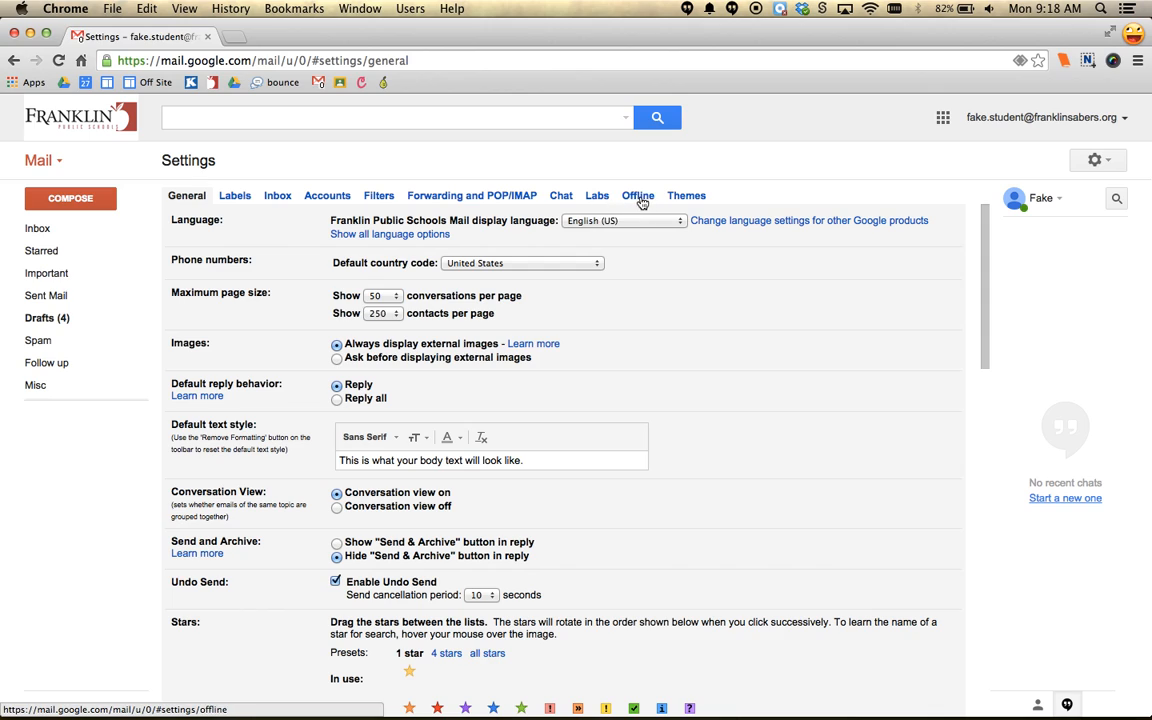
{"action": "left_click", "coordinate": [638, 195]}
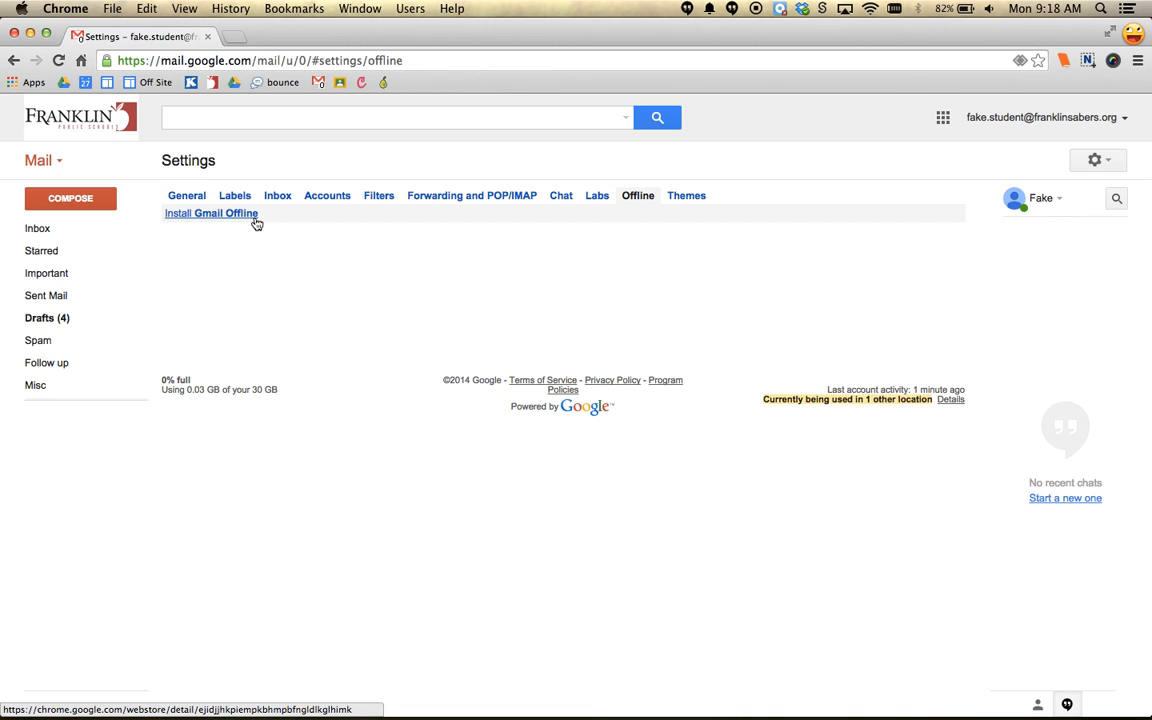
{"action": "mouse_move", "coordinate": [211, 218]}
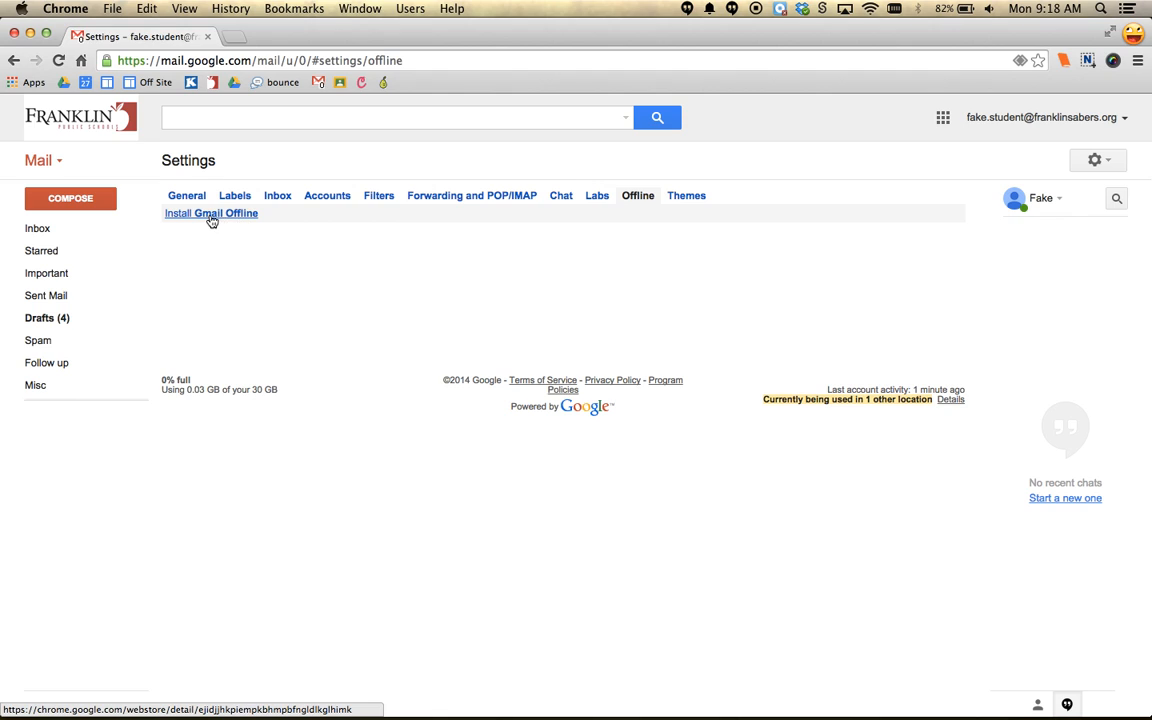
Add the free Gmail Offline app to Chrome from its Web Store page
{"action": "left_click", "coordinate": [211, 213]}
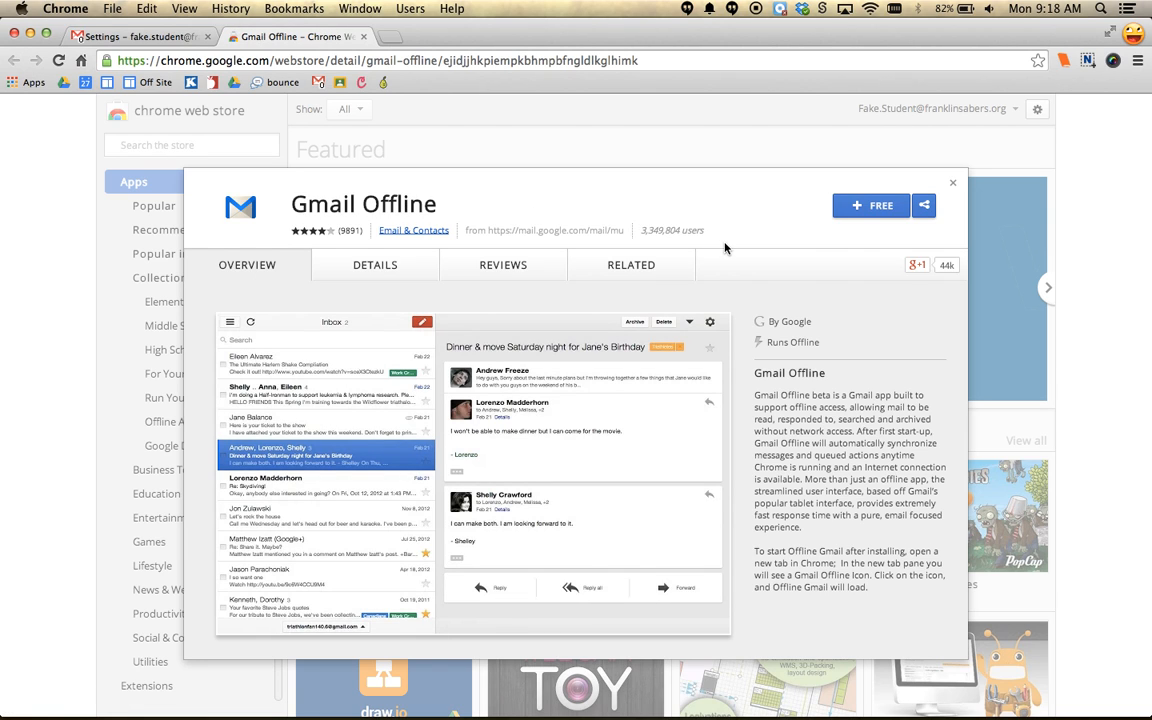
{"action": "mouse_move", "coordinate": [880, 205]}
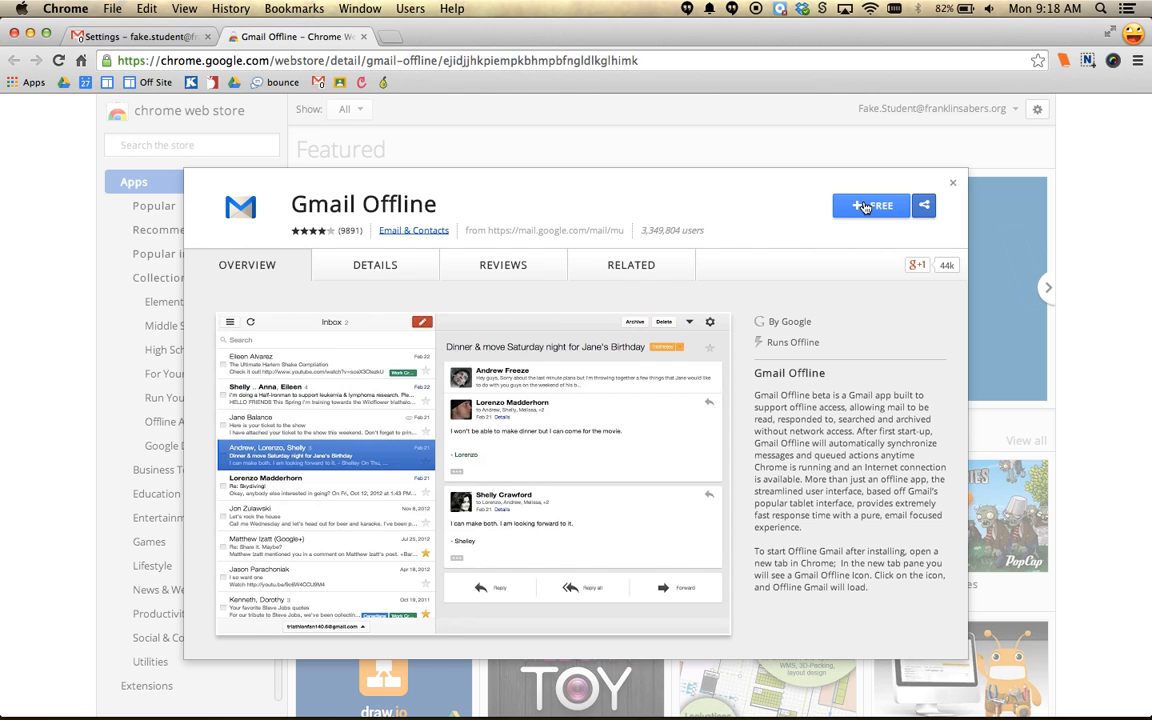
{"action": "left_click", "coordinate": [871, 205]}
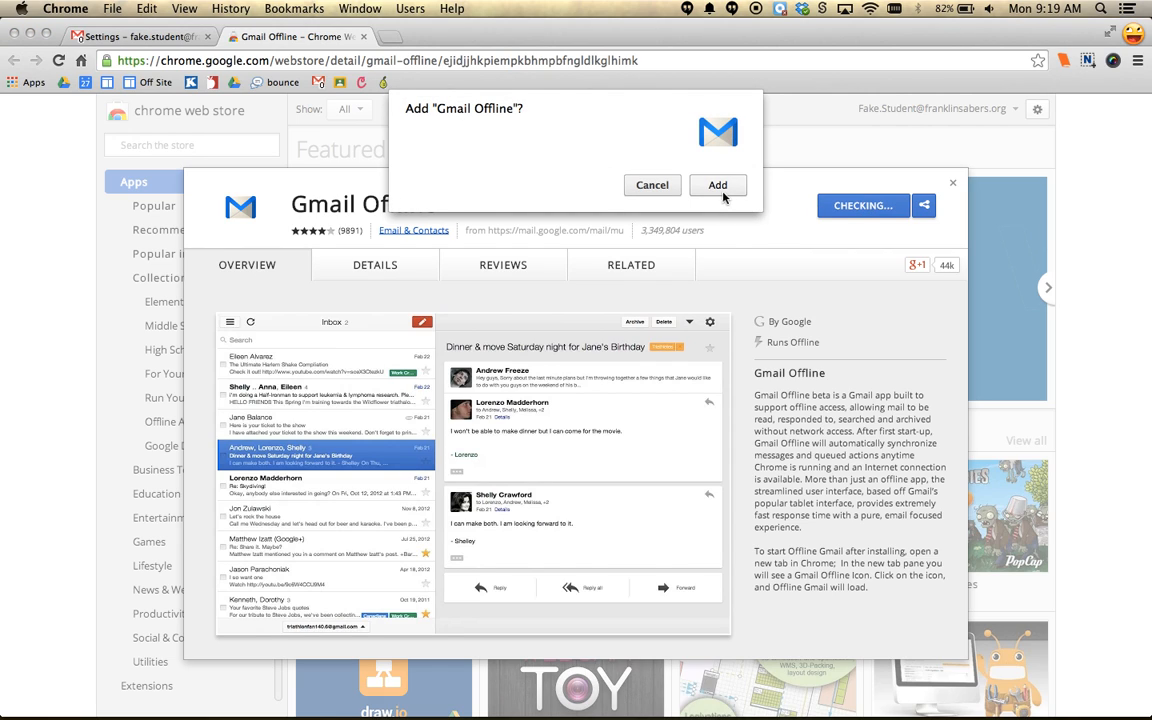
{"action": "left_click", "coordinate": [717, 185]}
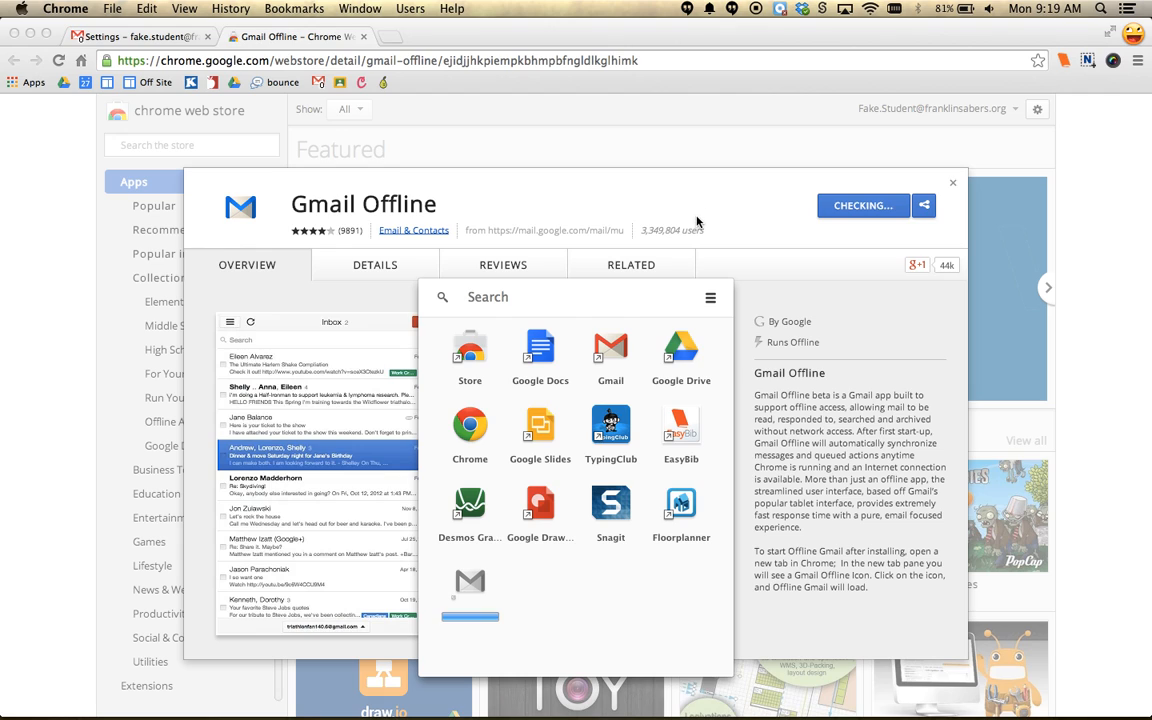
{"action": "left_click", "coordinate": [631, 264]}
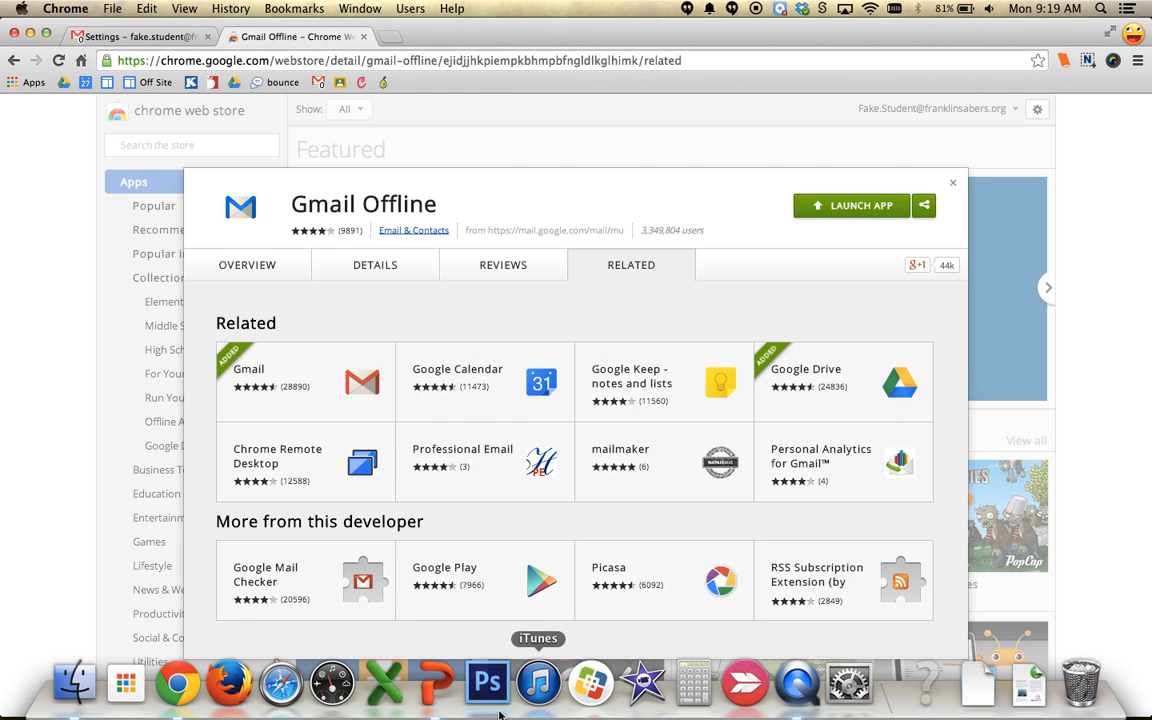
Show the installed Chrome apps from the App Launcher icon in the Dock
{"action": "left_click", "coordinate": [125, 683]}
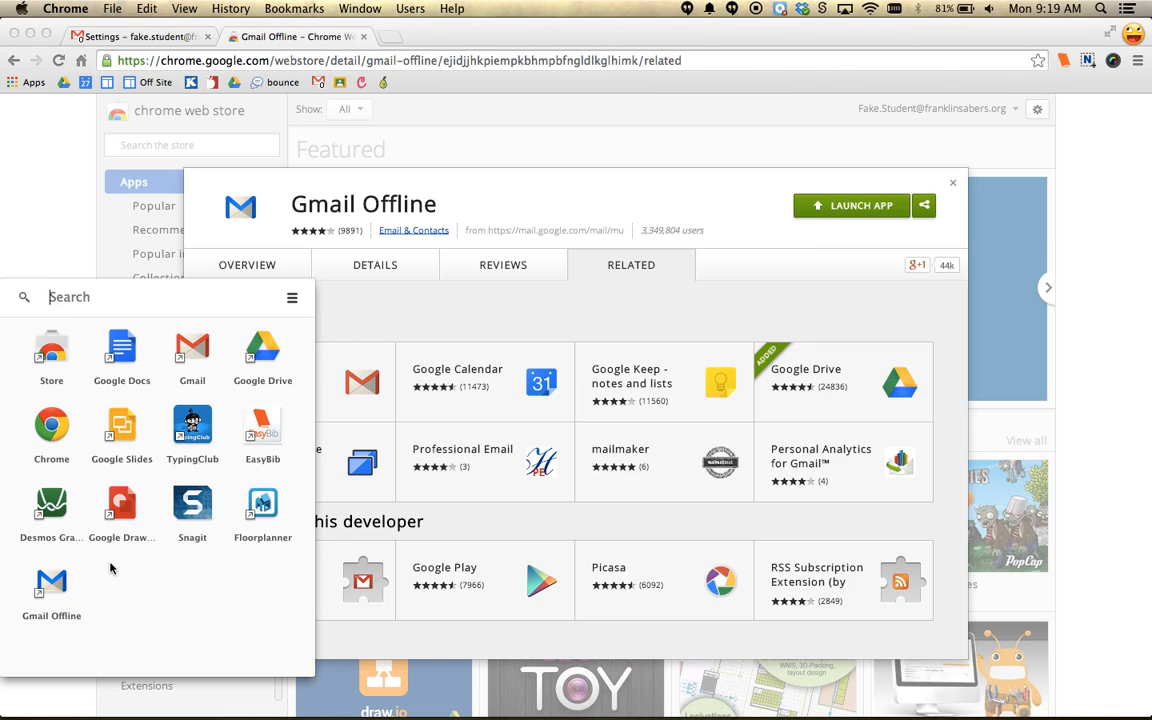
{"action": "mouse_move", "coordinate": [150, 581]}
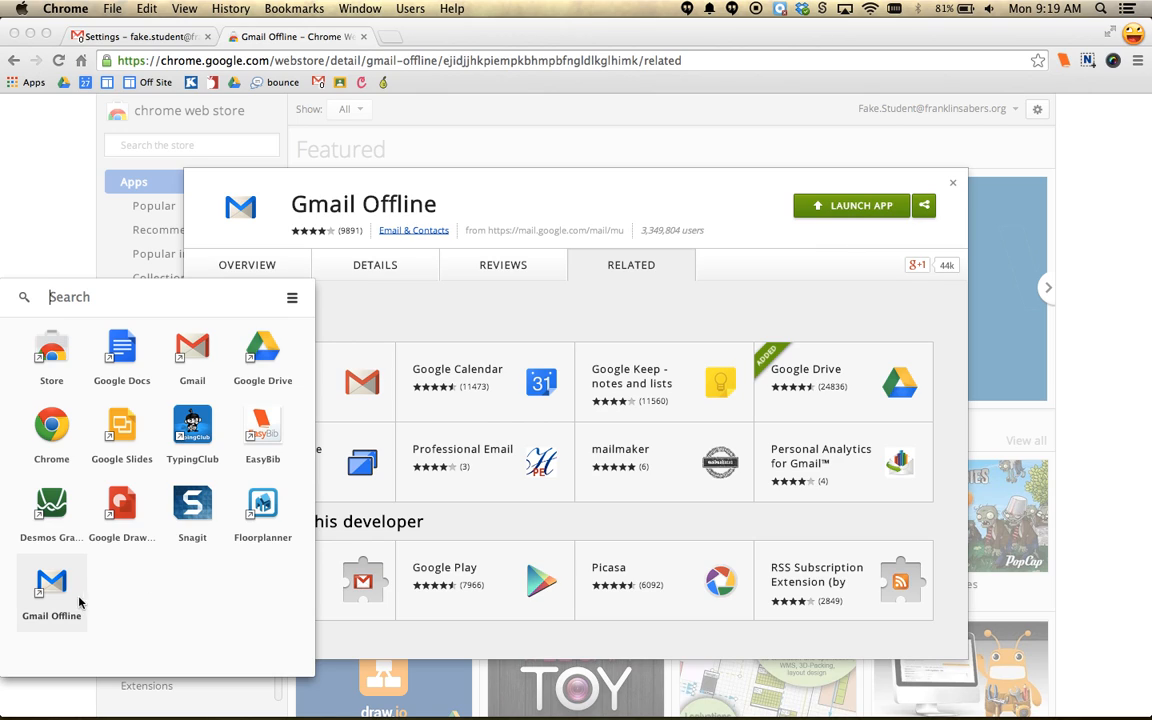
{"action": "mouse_move", "coordinate": [151, 597]}
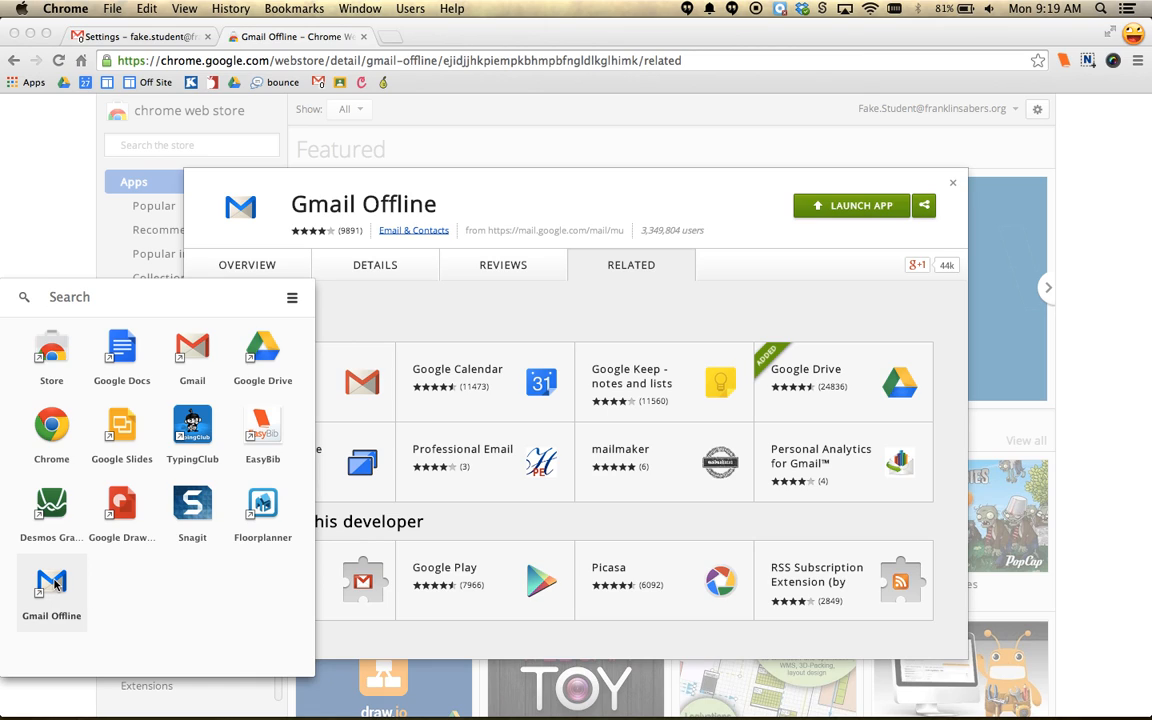
{"action": "mouse_move", "coordinate": [55, 583]}
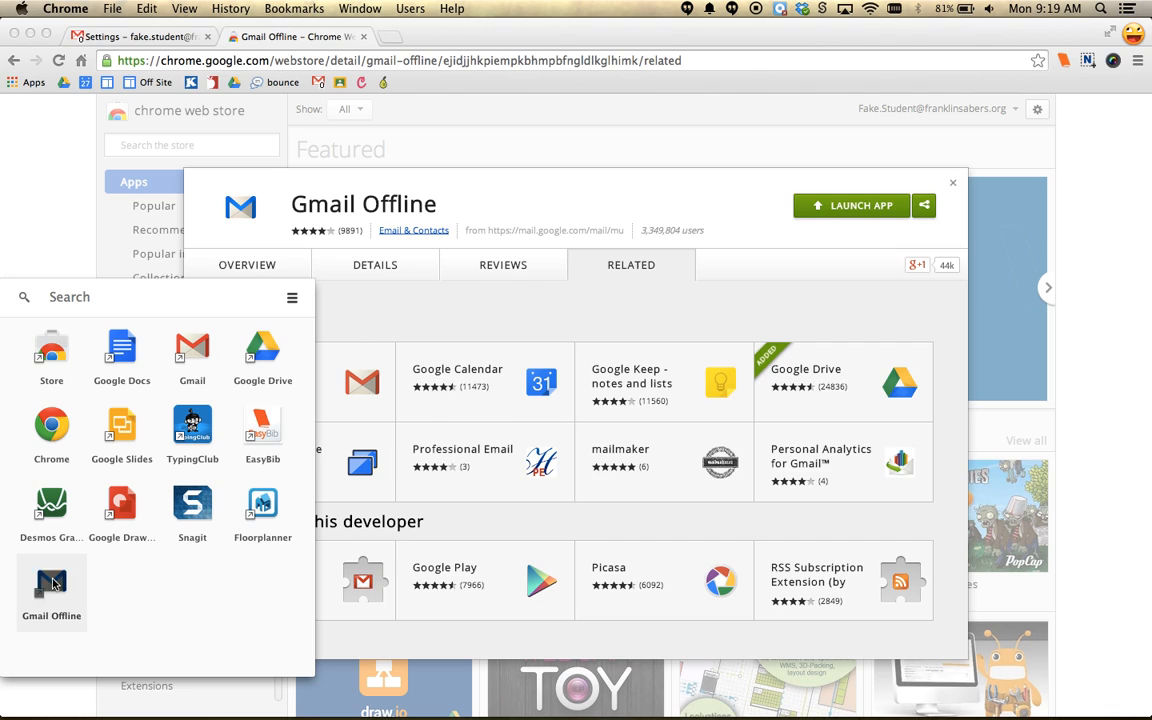
Launch Gmail Offline, choose 'Allow offline mail', and continue past setup
{"action": "left_click", "coordinate": [51, 585]}
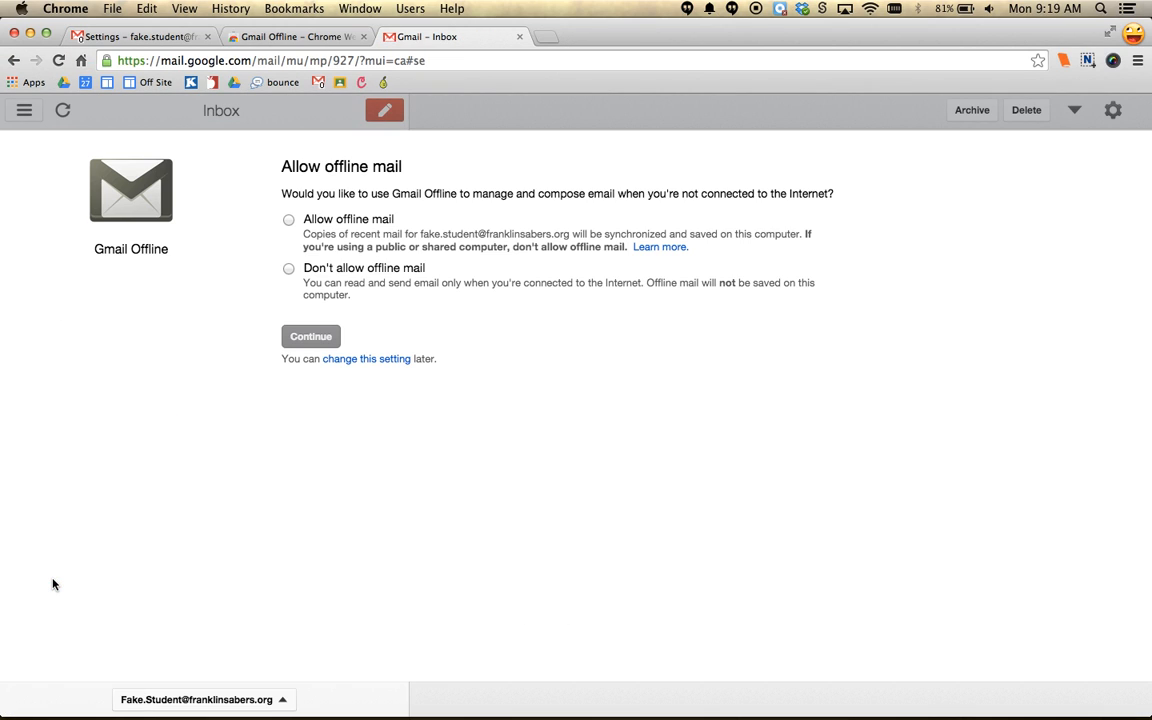
{"action": "mouse_move", "coordinate": [308, 214]}
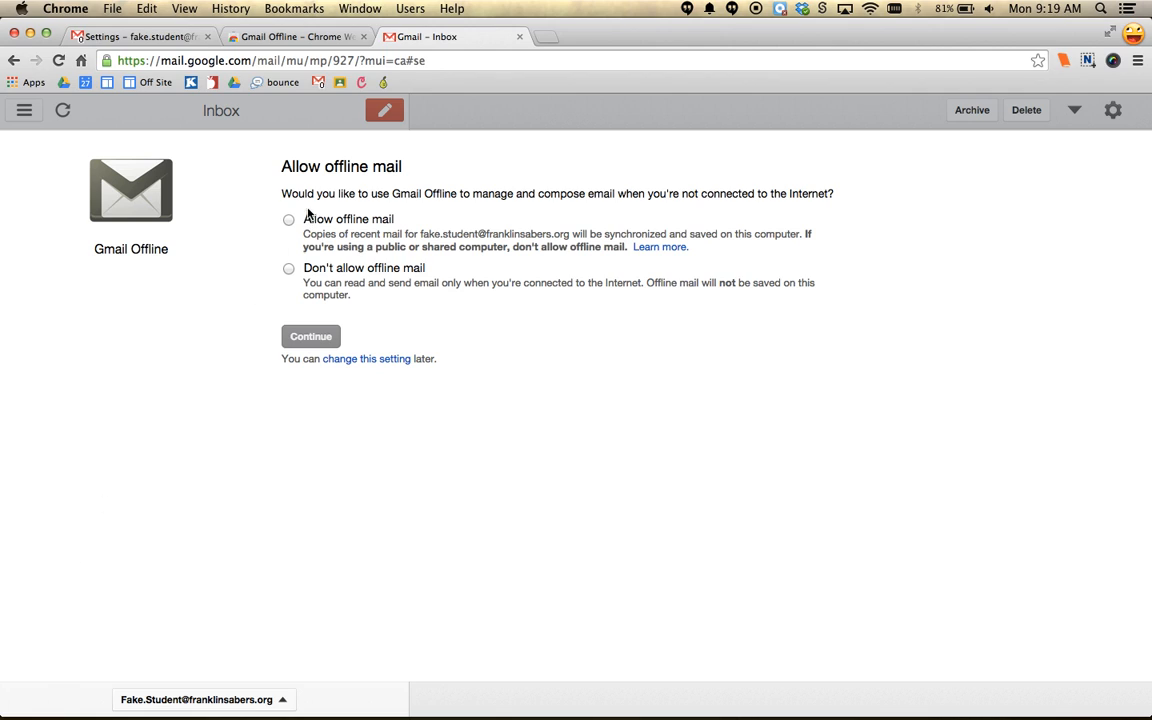
{"action": "mouse_move", "coordinate": [313, 212]}
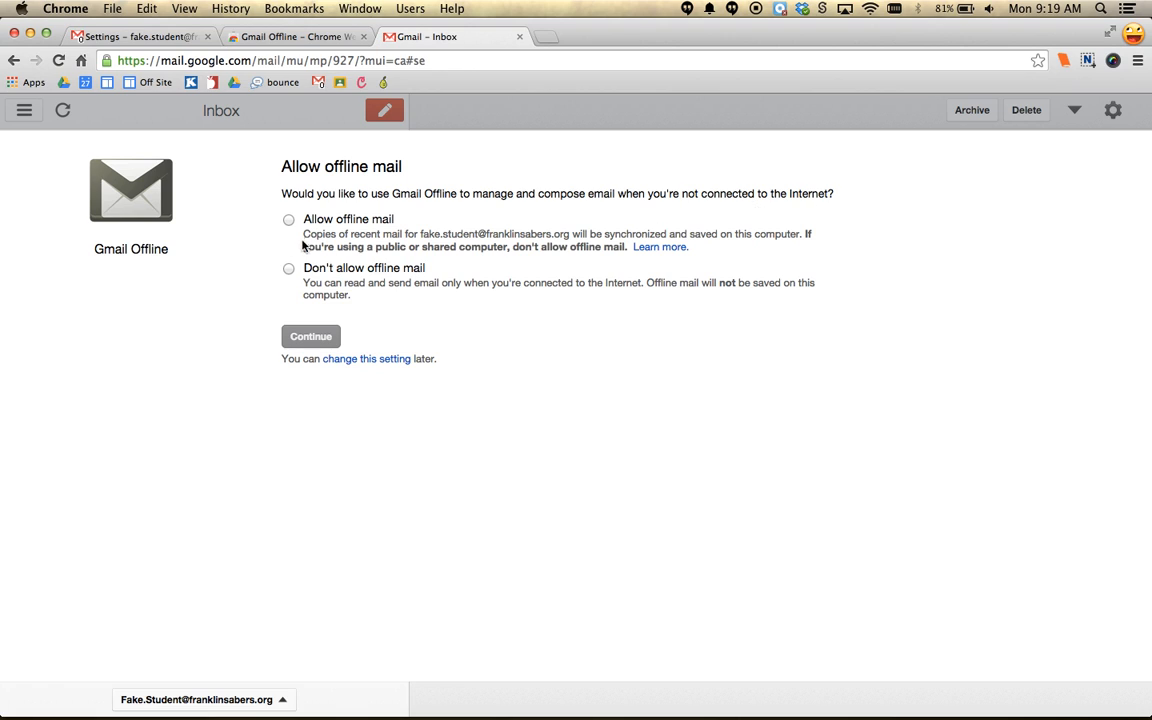
{"action": "left_click", "coordinate": [289, 219]}
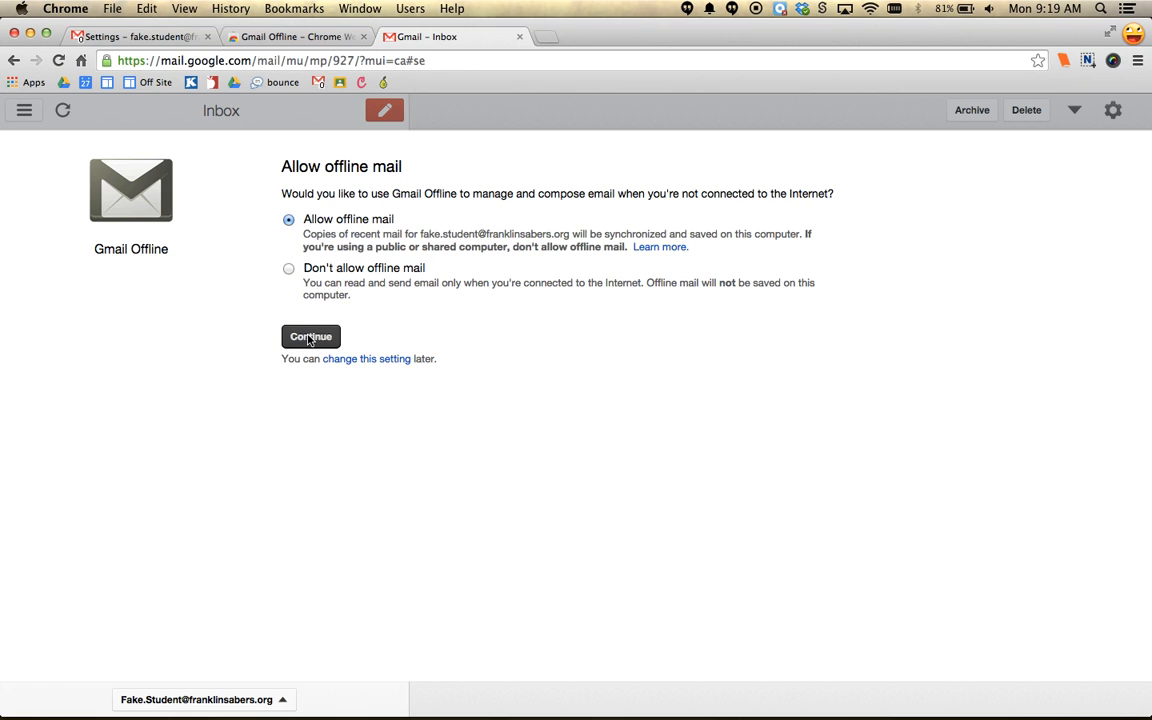
{"action": "left_click", "coordinate": [310, 336]}
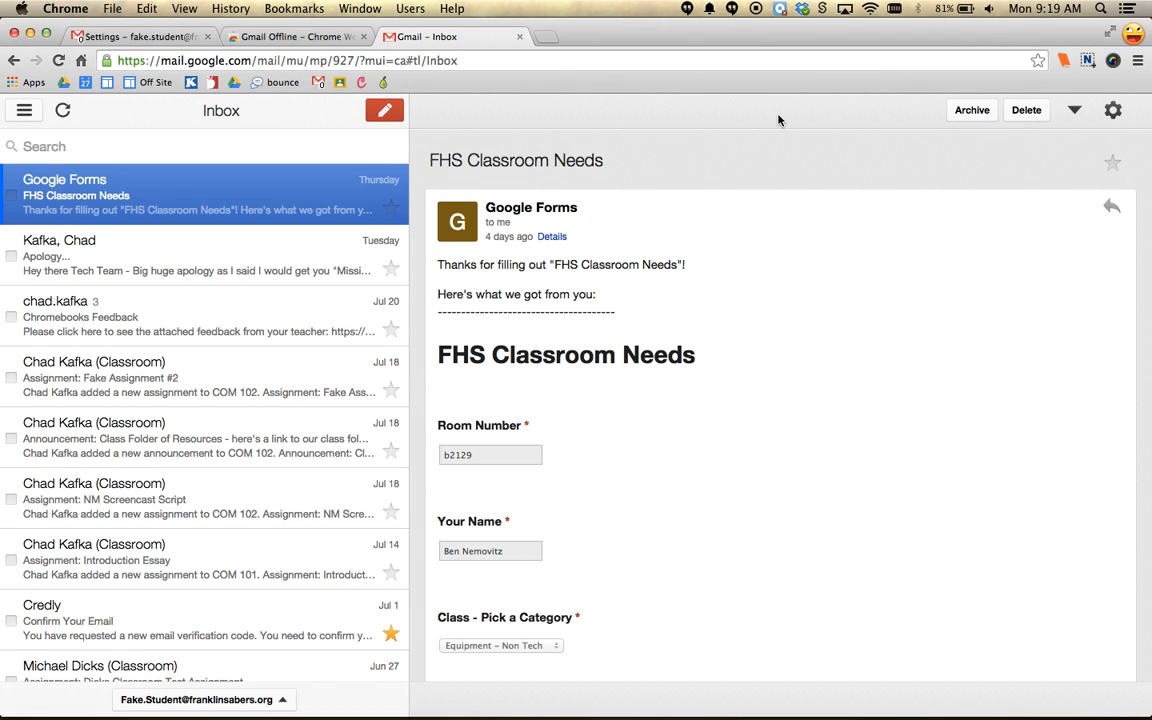
{"action": "mouse_move", "coordinate": [404, 170]}
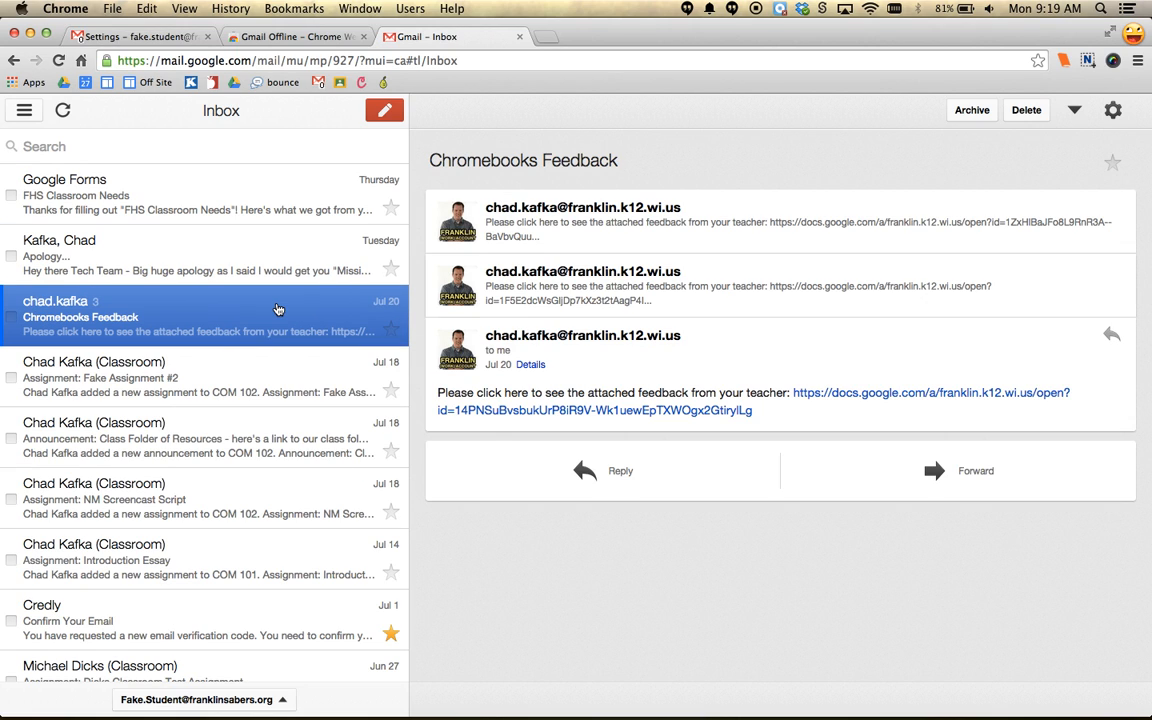
{"action": "mouse_move", "coordinate": [714, 332]}
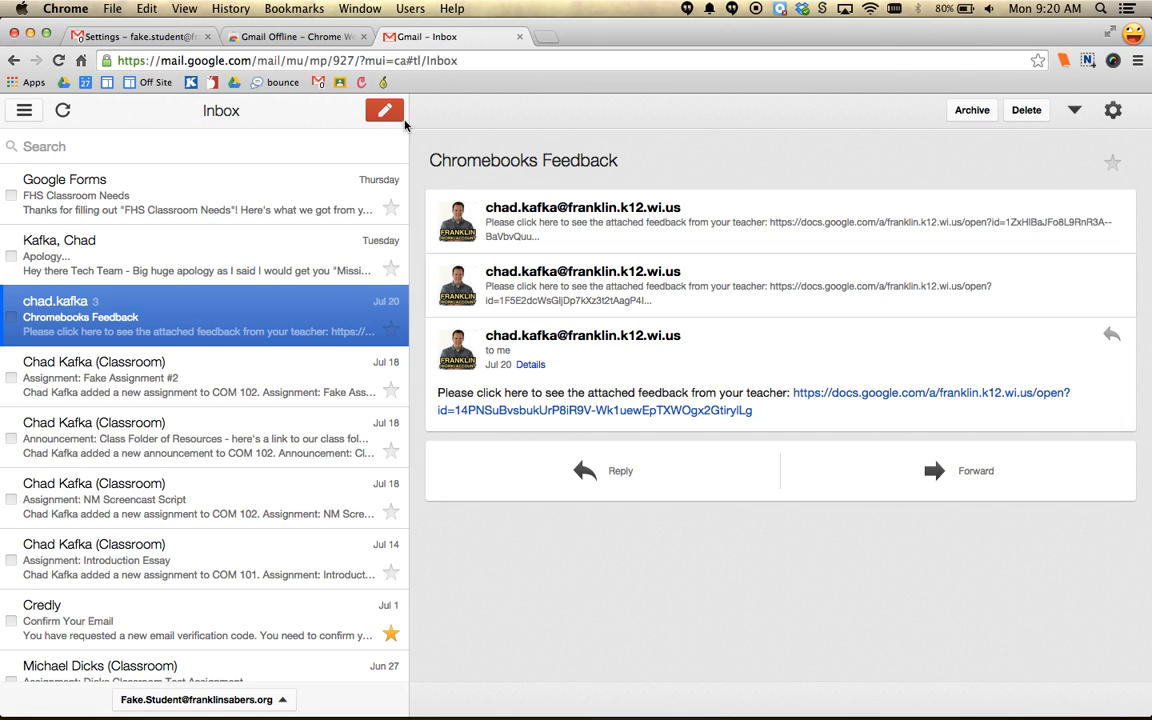
Open the Chromebooks Feedback conversation in the offline inbox
{"action": "left_click", "coordinate": [384, 110]}
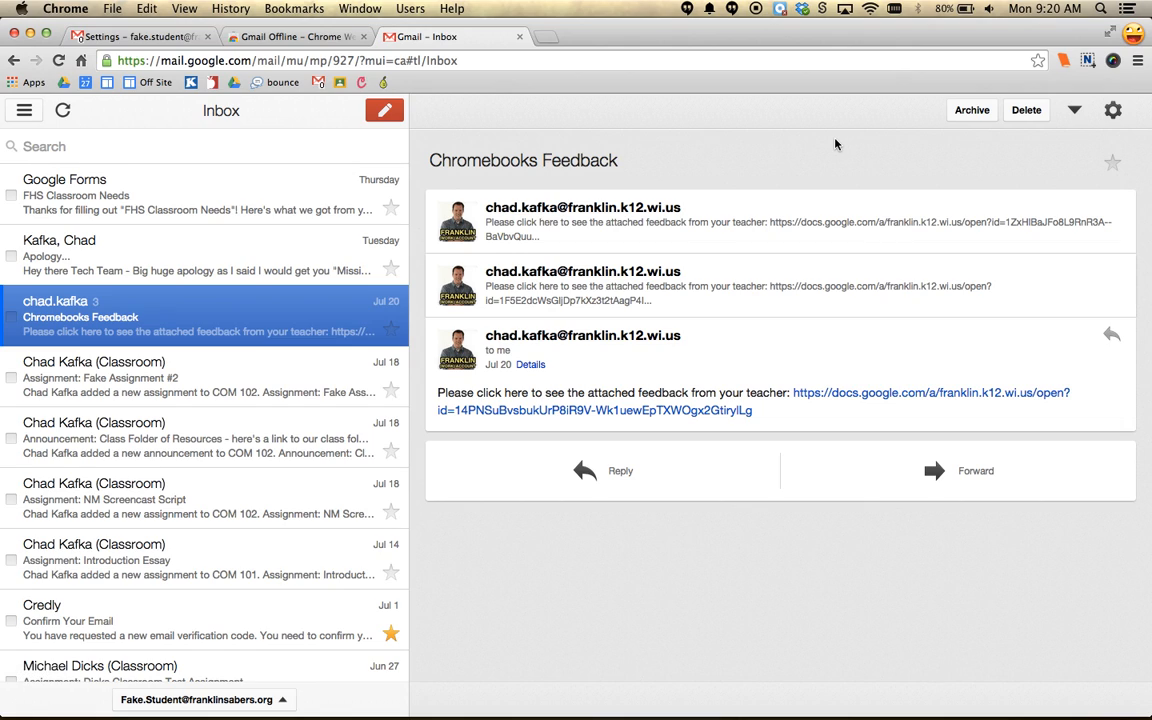
{"action": "mouse_move", "coordinate": [1065, 125]}
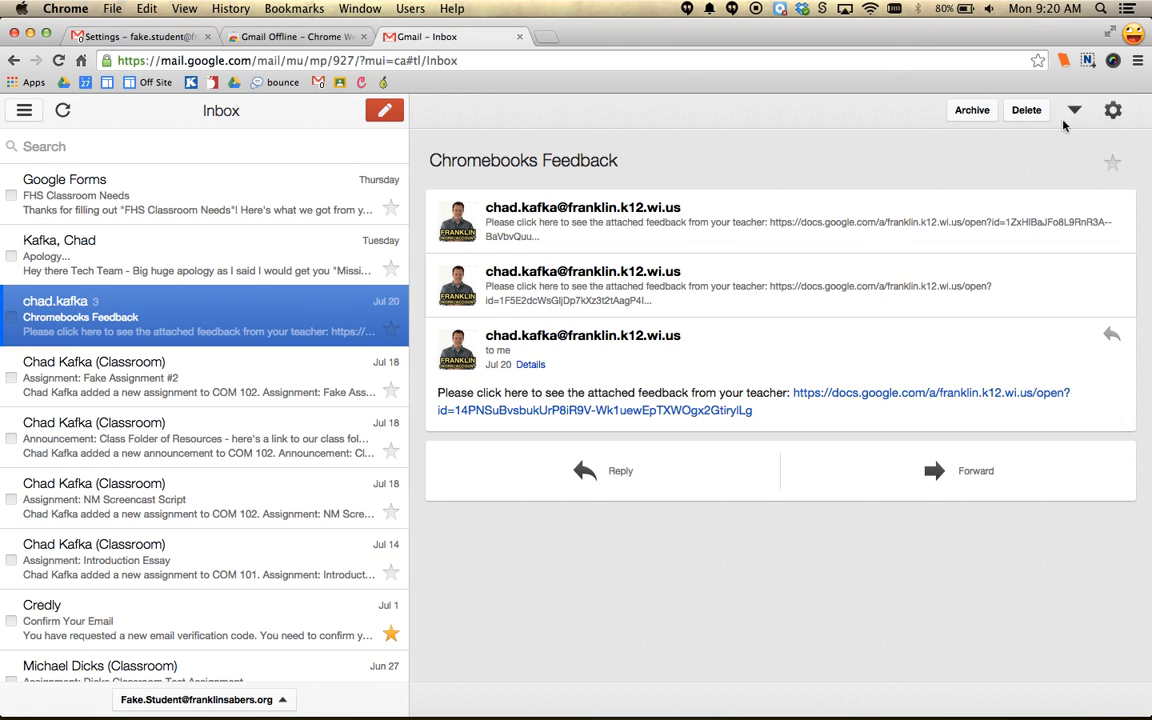
{"action": "mouse_move", "coordinate": [1116, 113]}
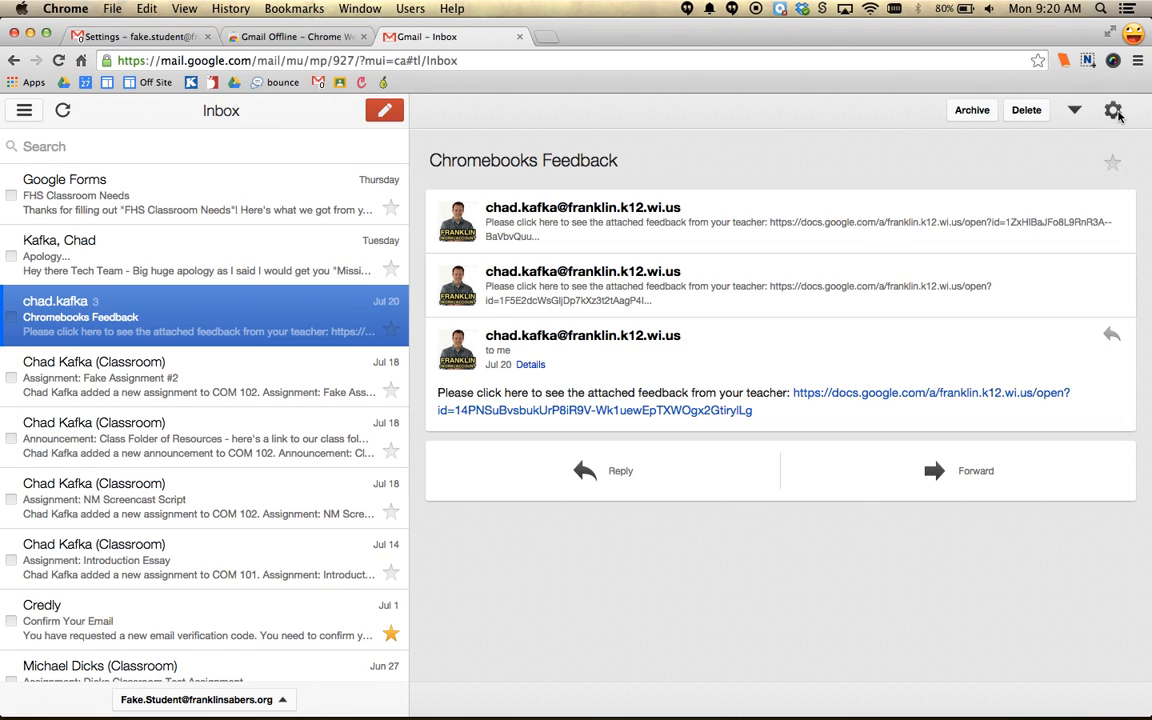
Set 'Download mail from past' to 2 weeks in Gmail Offline settings and apply
{"action": "left_click", "coordinate": [1113, 110]}
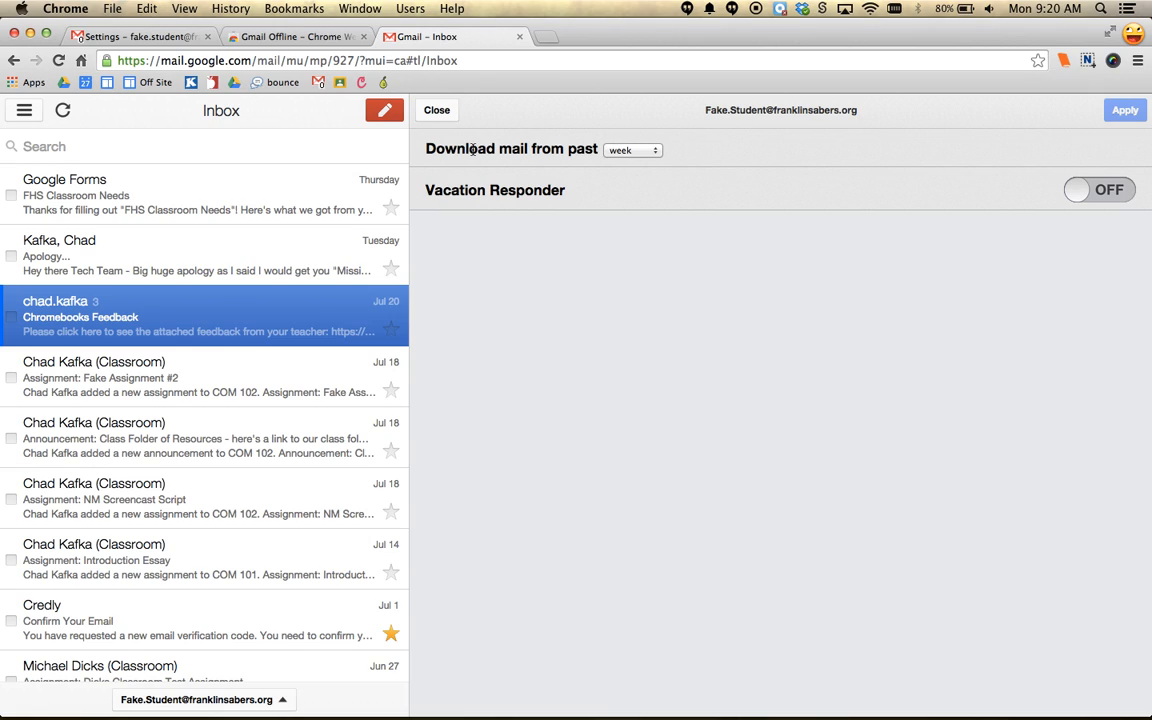
{"action": "mouse_move", "coordinate": [641, 159]}
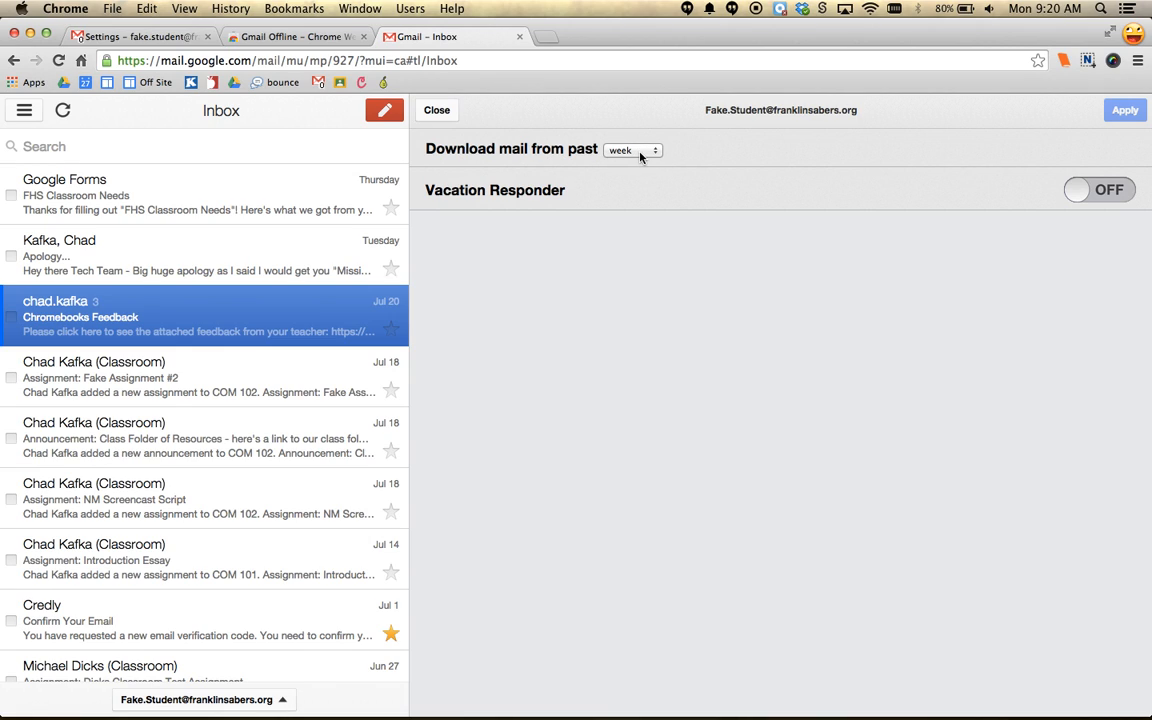
{"action": "left_click", "coordinate": [632, 150]}
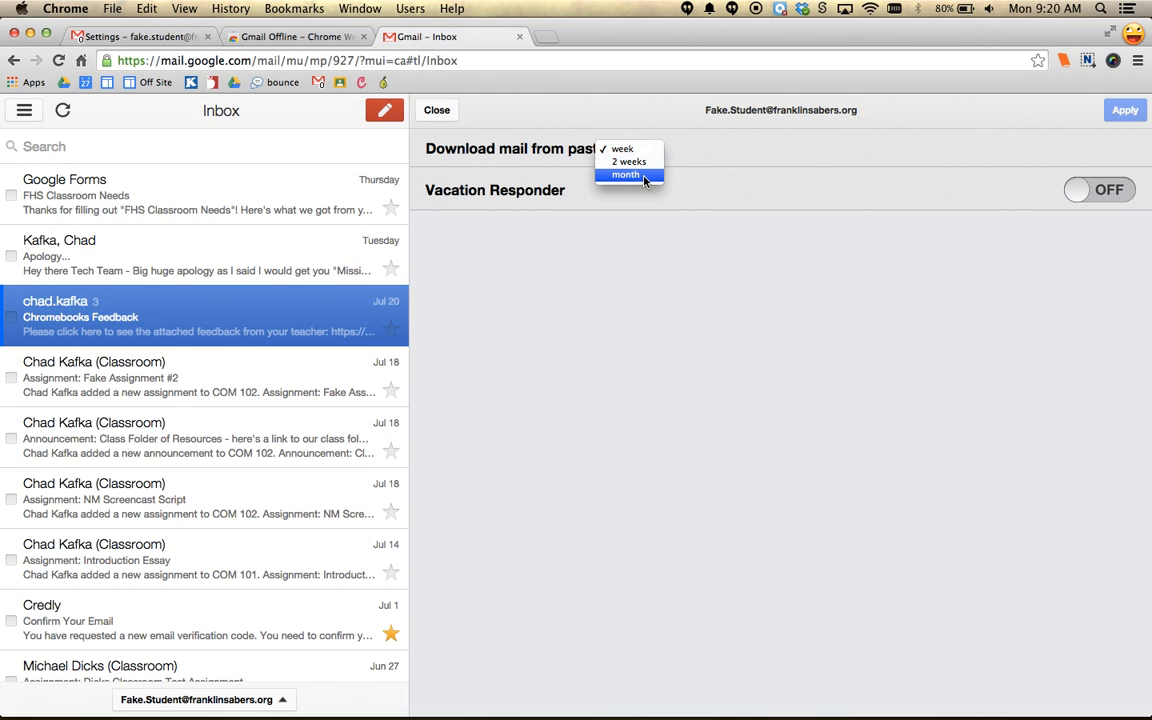
{"action": "left_click", "coordinate": [628, 161]}
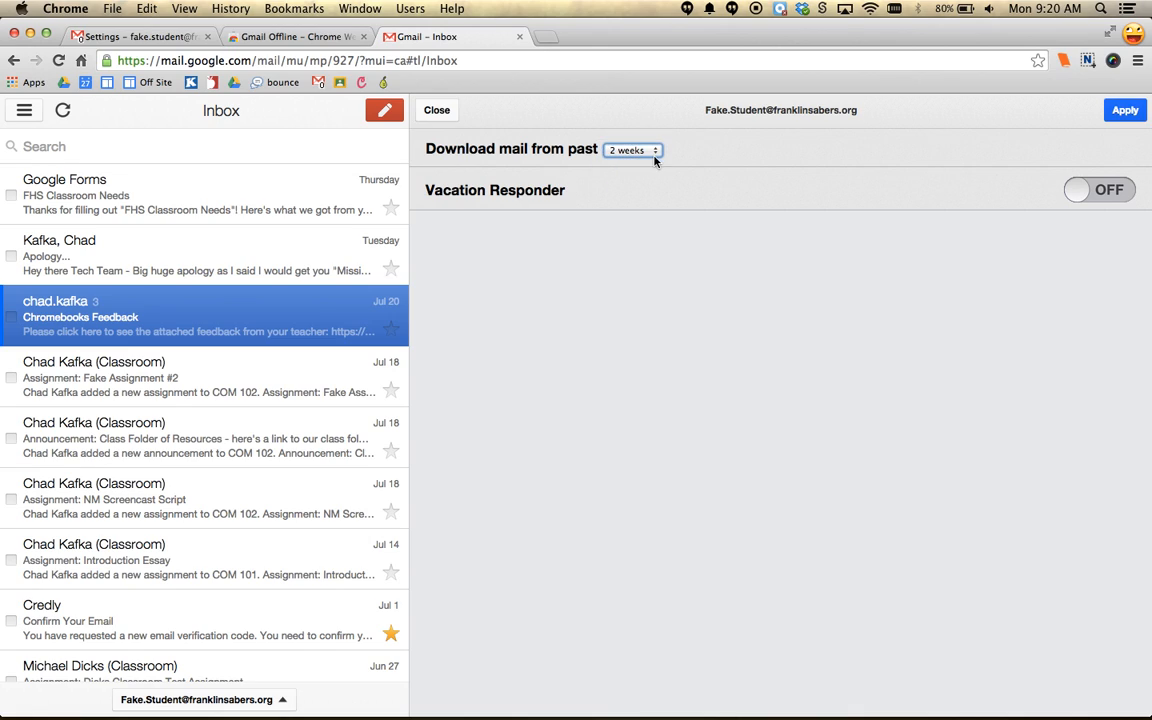
{"action": "mouse_move", "coordinate": [705, 157]}
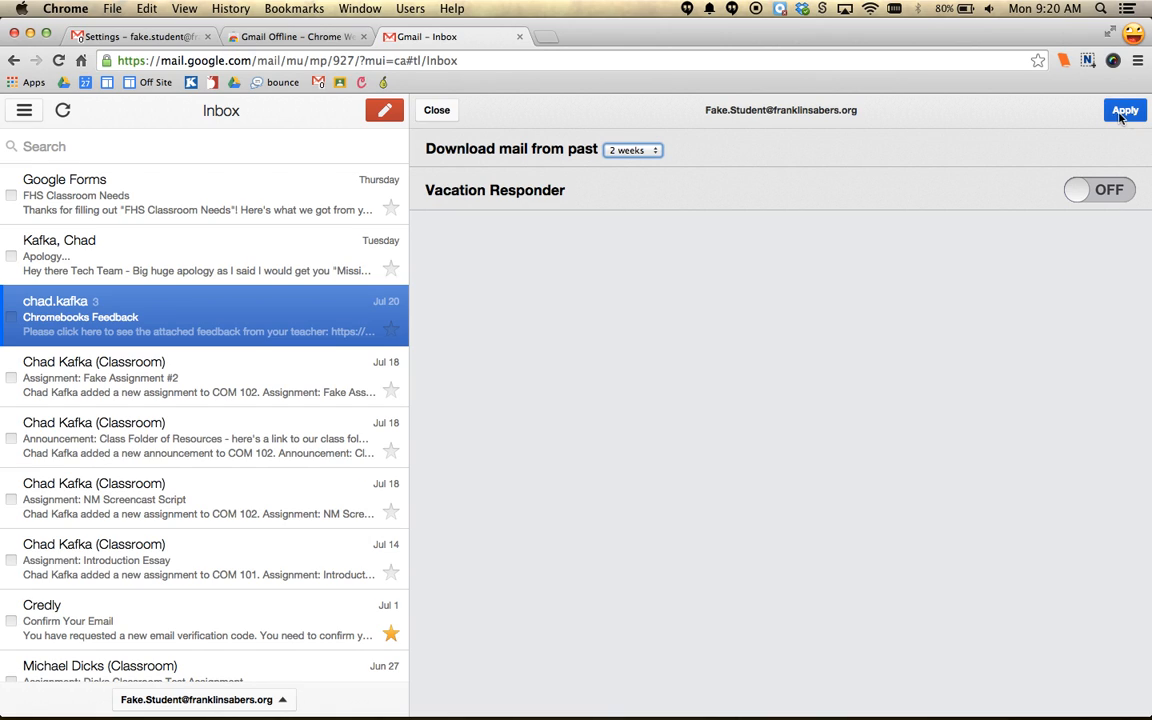
{"action": "left_click", "coordinate": [1124, 110]}
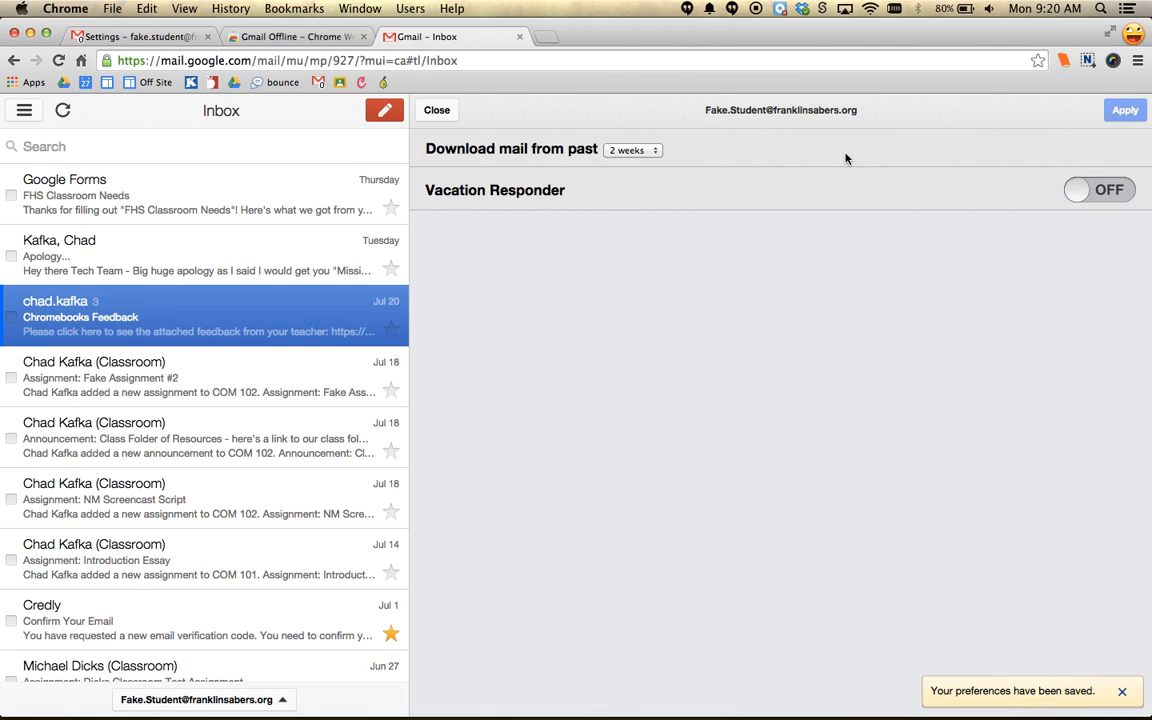